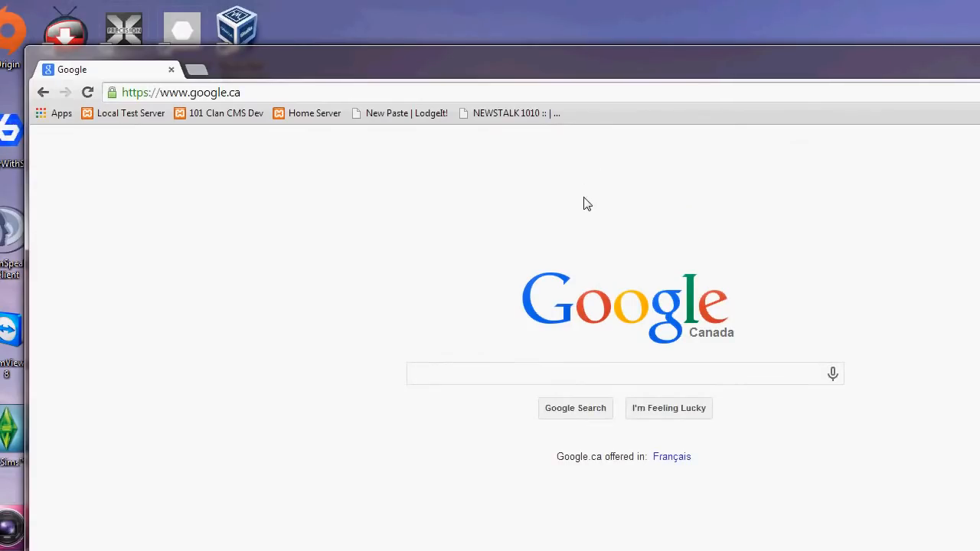
- Switch from Chrome to the NetBeans IDE 8.0 window
click(597, 373)
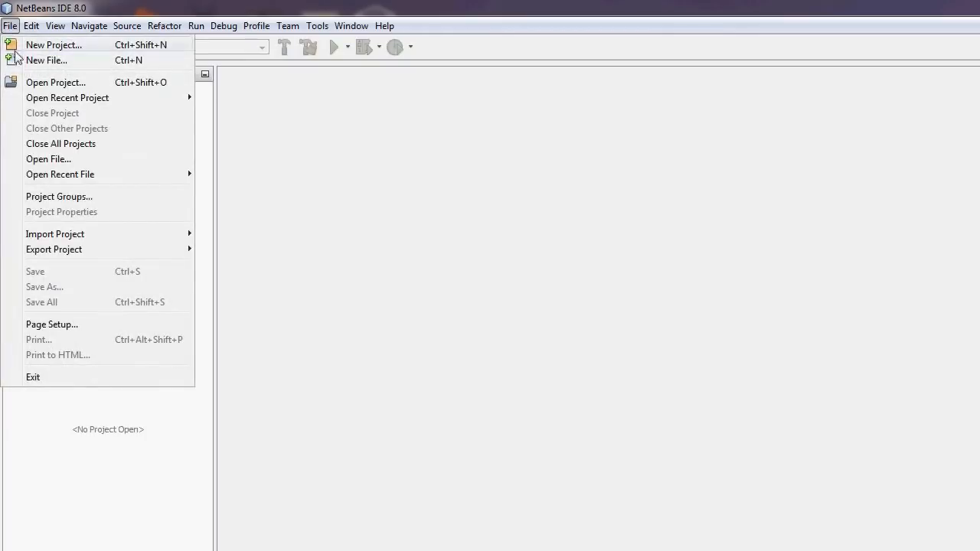
- Start XAMPP from the Start menu program search
click(11, 535)
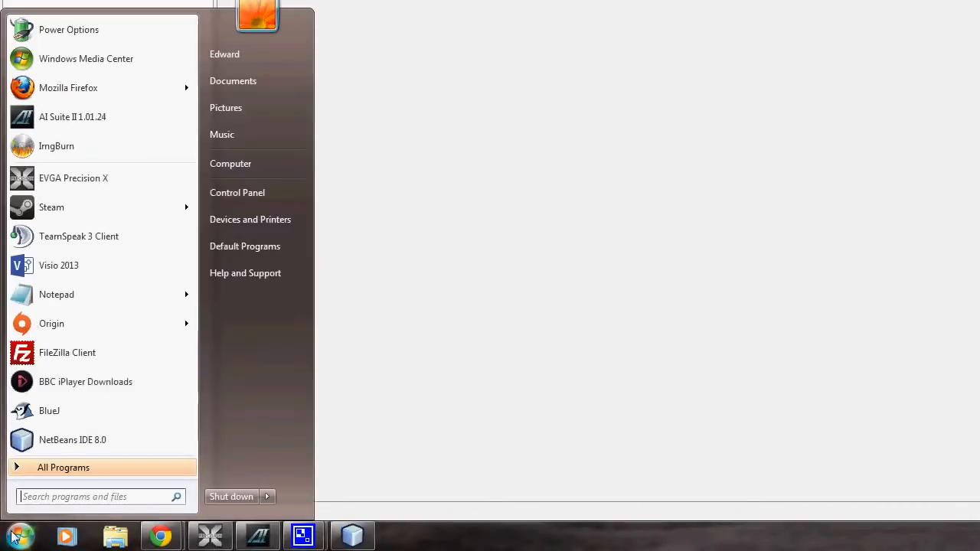
text(xampop)
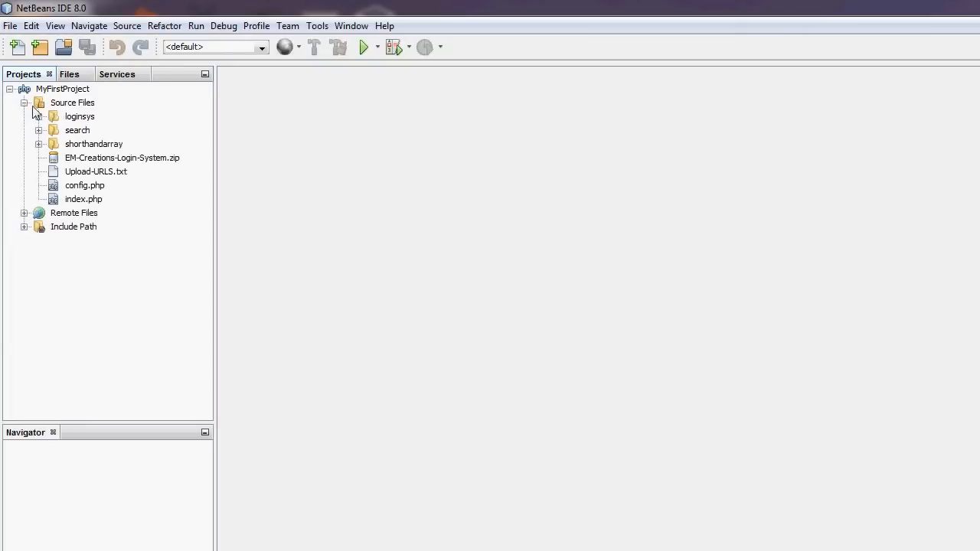
- Create a new folder named algorithms under MyFirstProject's Source Files
right_click(72, 101)
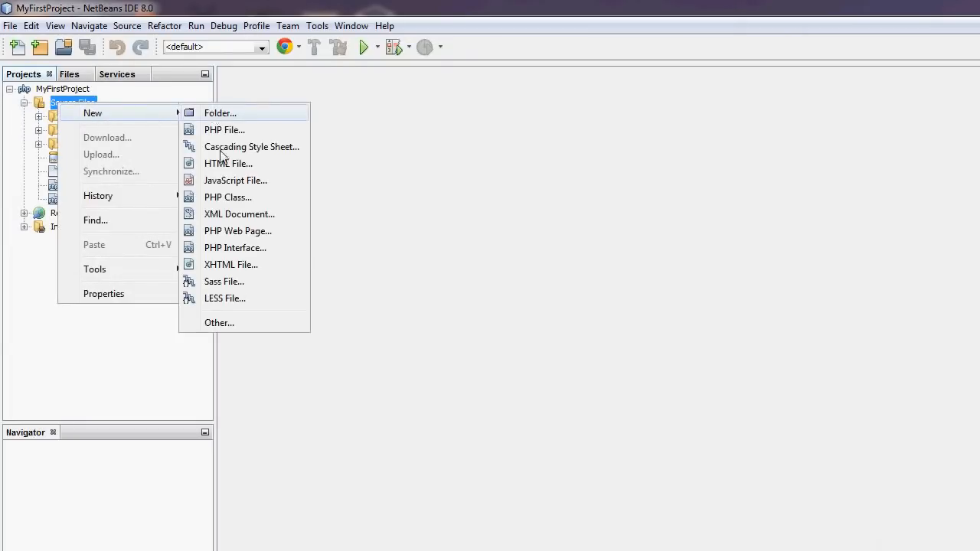
click(220, 113)
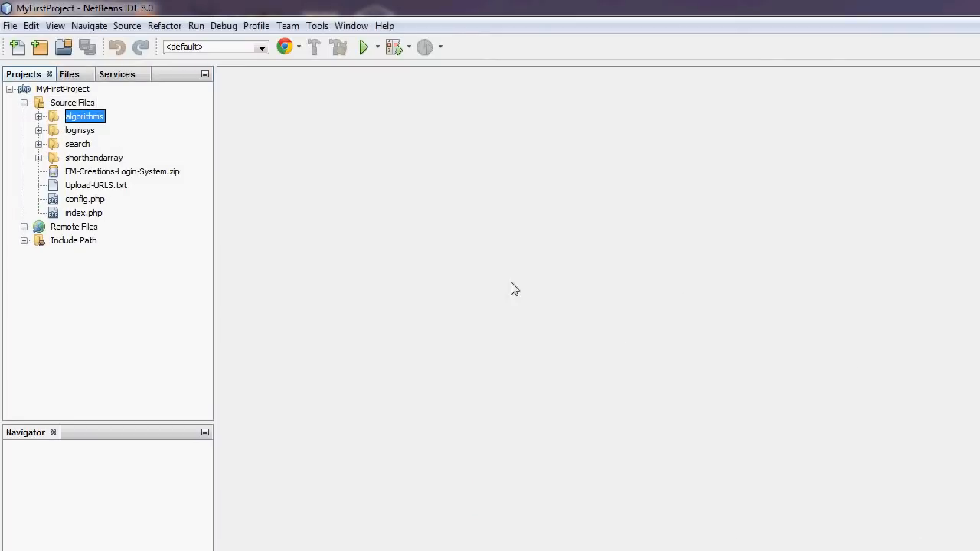
right_click(85, 116)
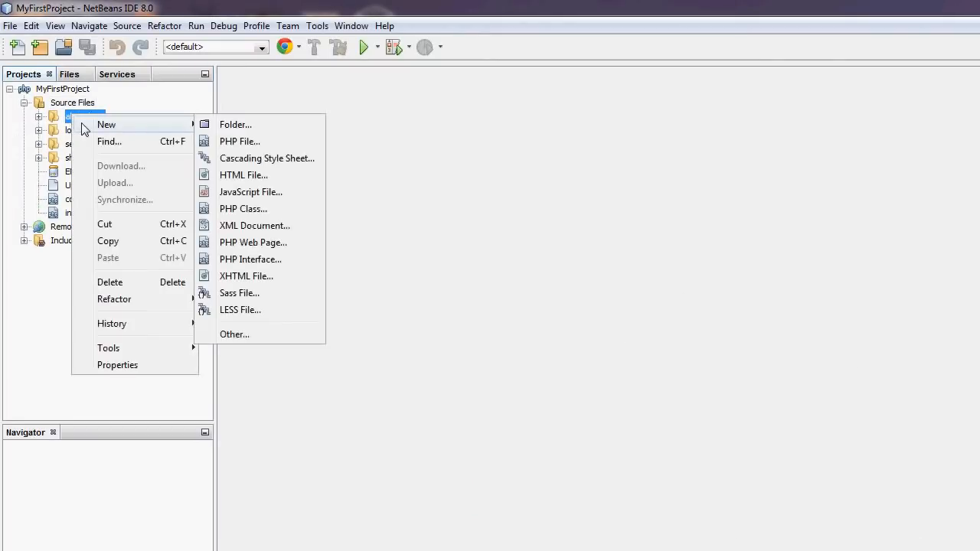
- Create a new PHP file named searches in the algorithms folder
click(240, 140)
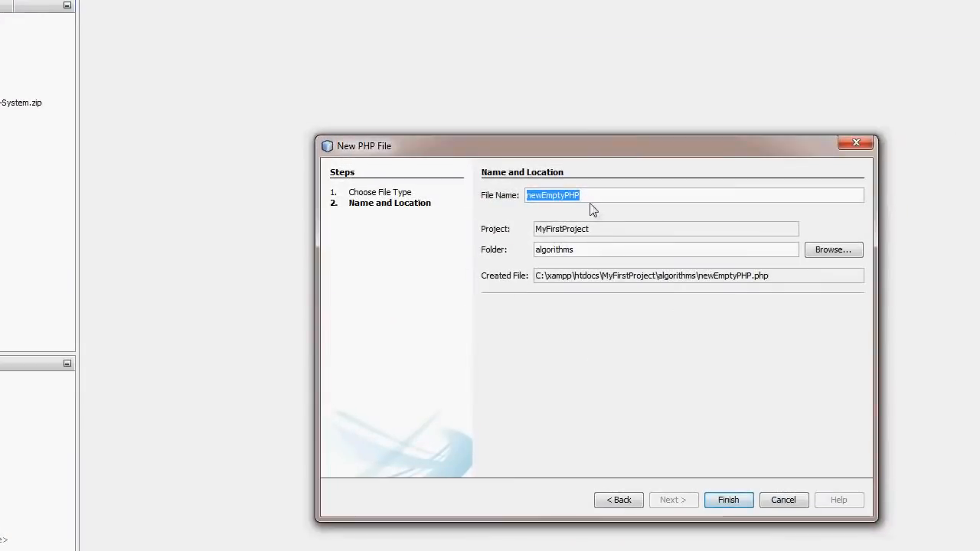
text(searches)
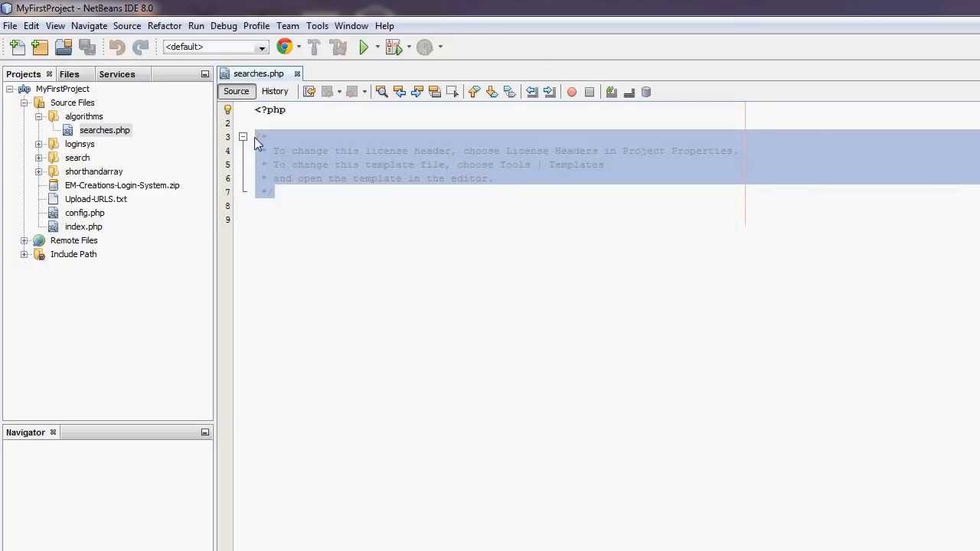
- Remove the template comment and declare function linearSearch($array, $toFind) with a foreach begun
key(Delete)
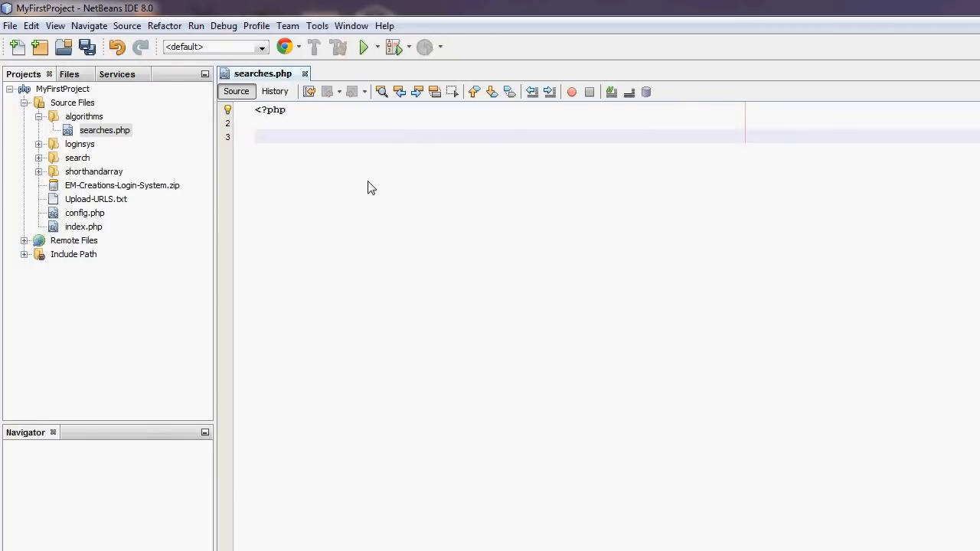
mouse_move(275, 107)
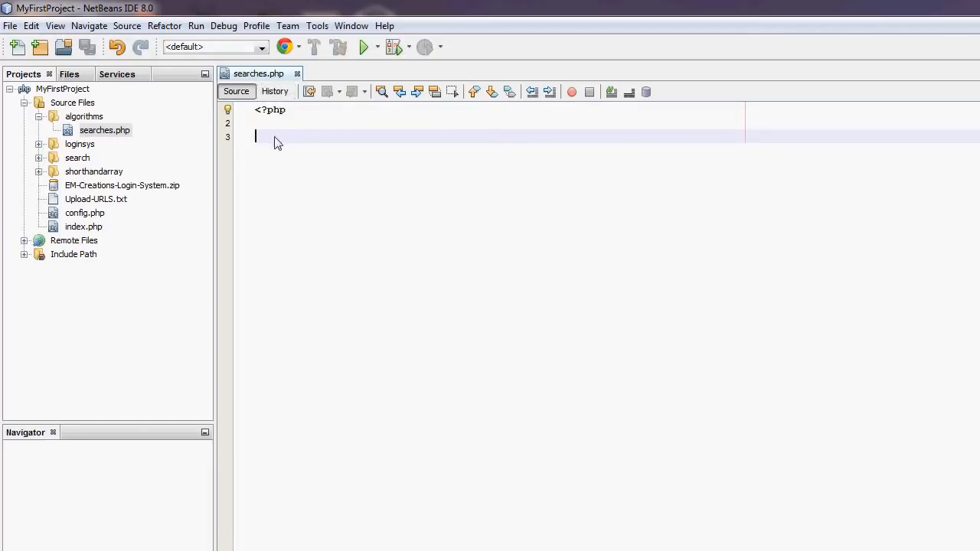
text(function linearS)
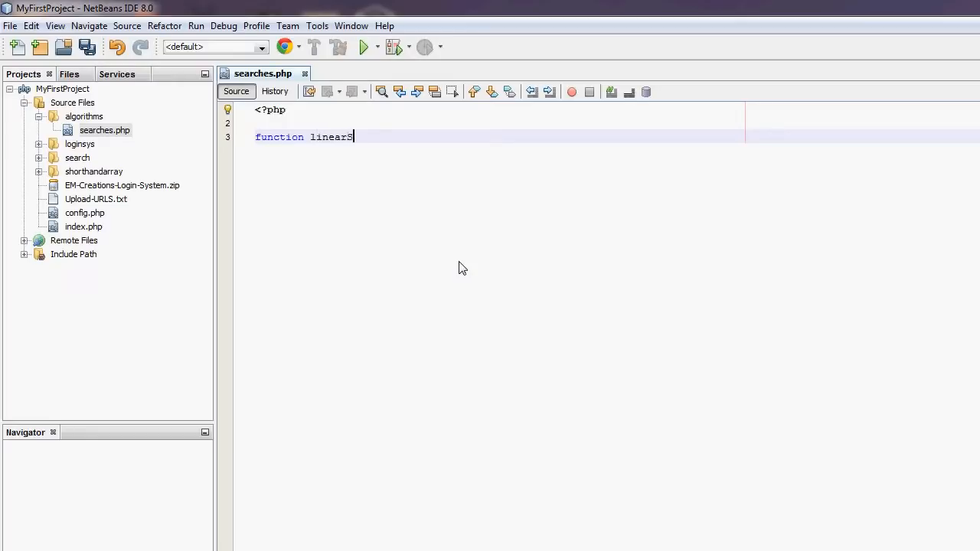
text(earch())
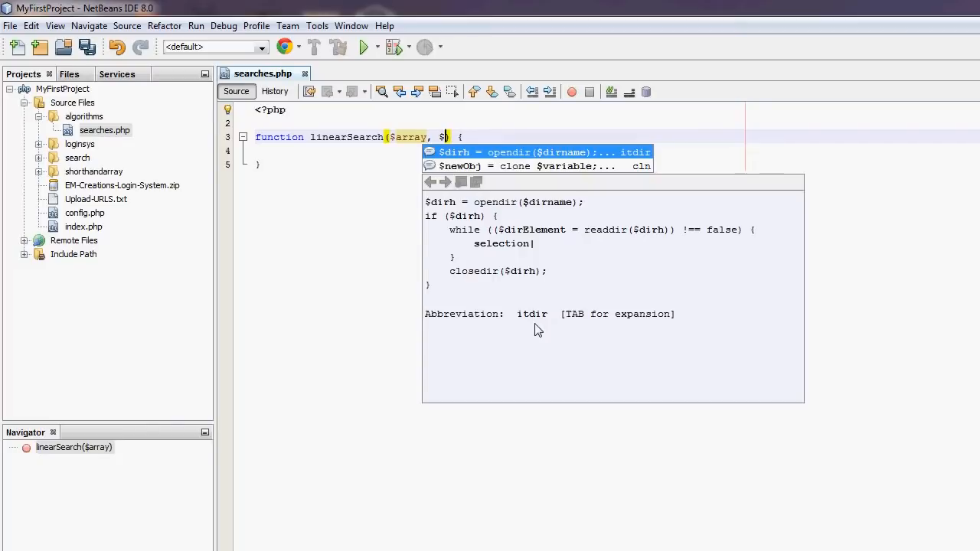
text(toFind)
click(500, 150)
text(foreach ($array as $key)
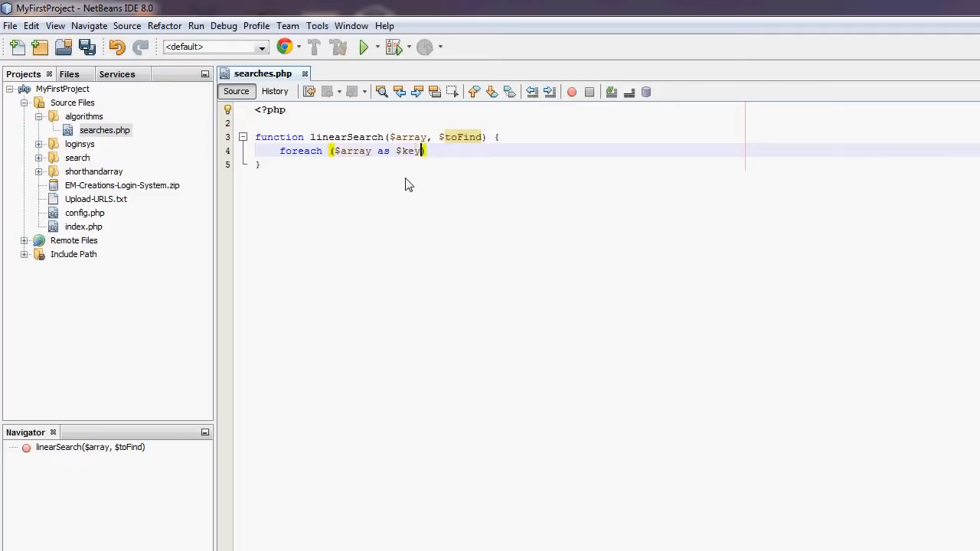
- Loop over $array as $key=>$val and return $key when $val == $toFind
text(=>)
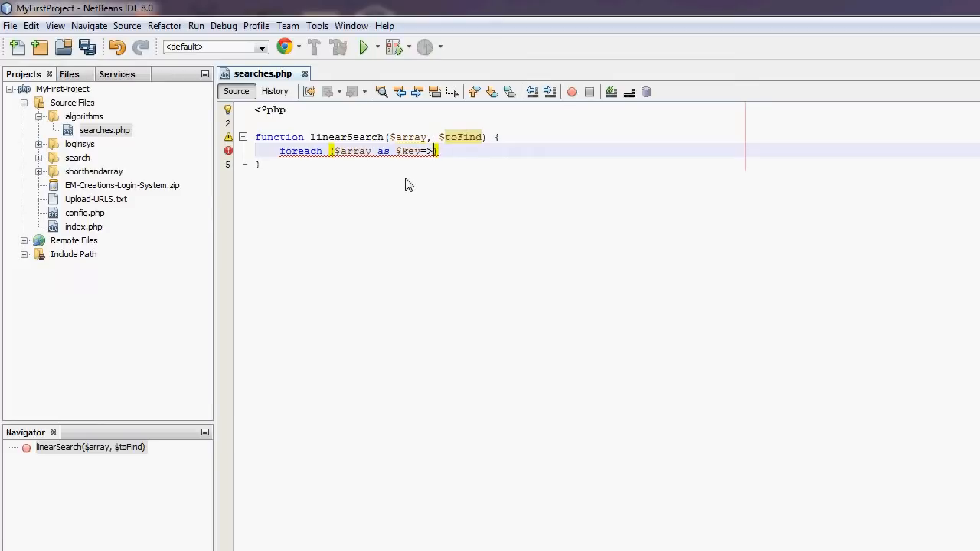
text($val))
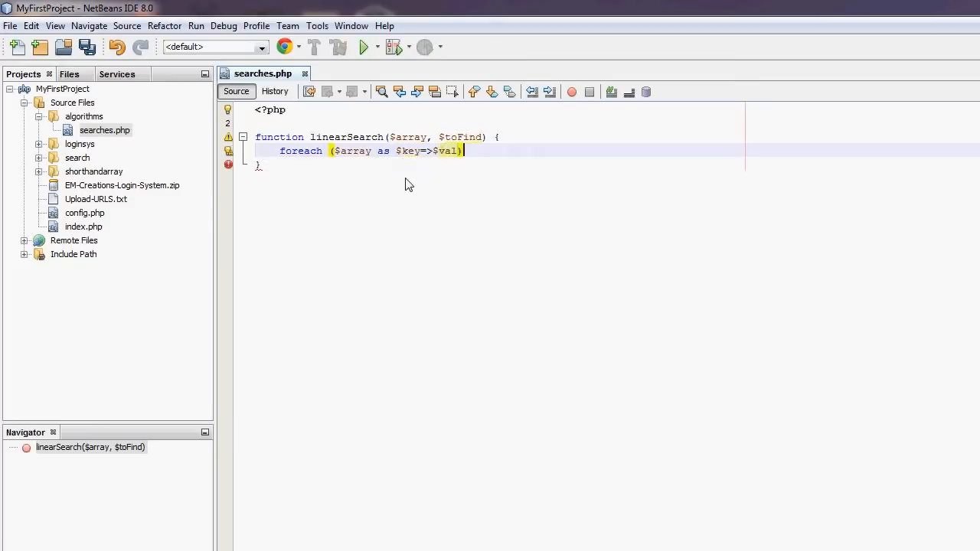
text({)
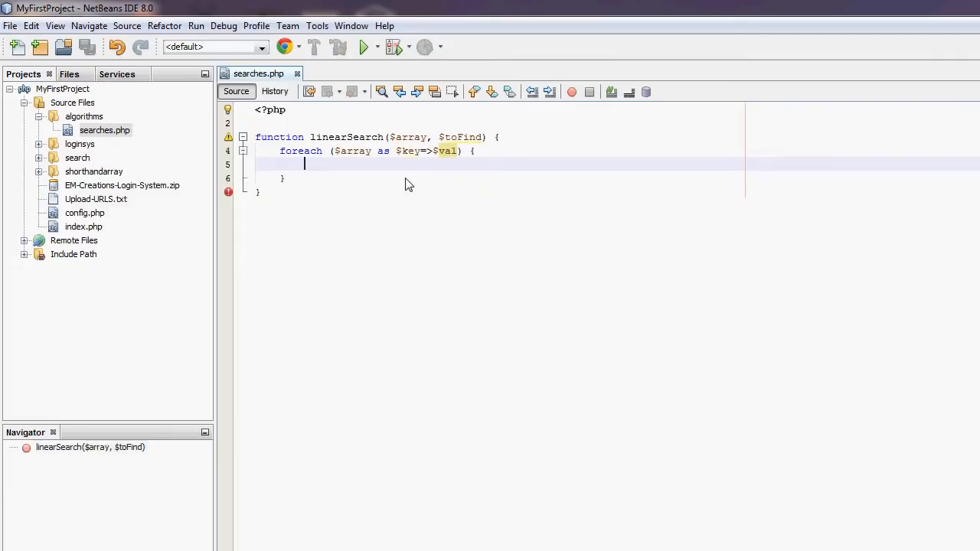
text(if)
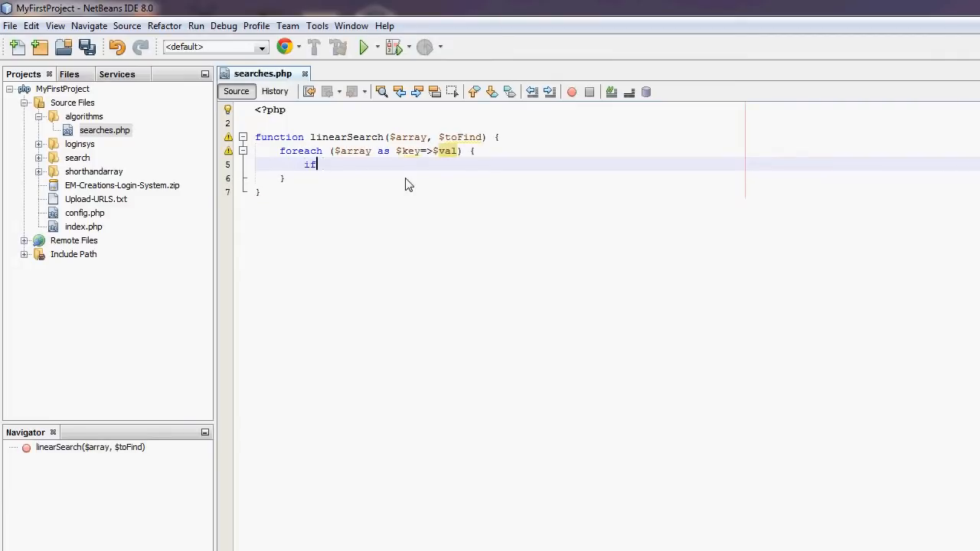
text(($val))
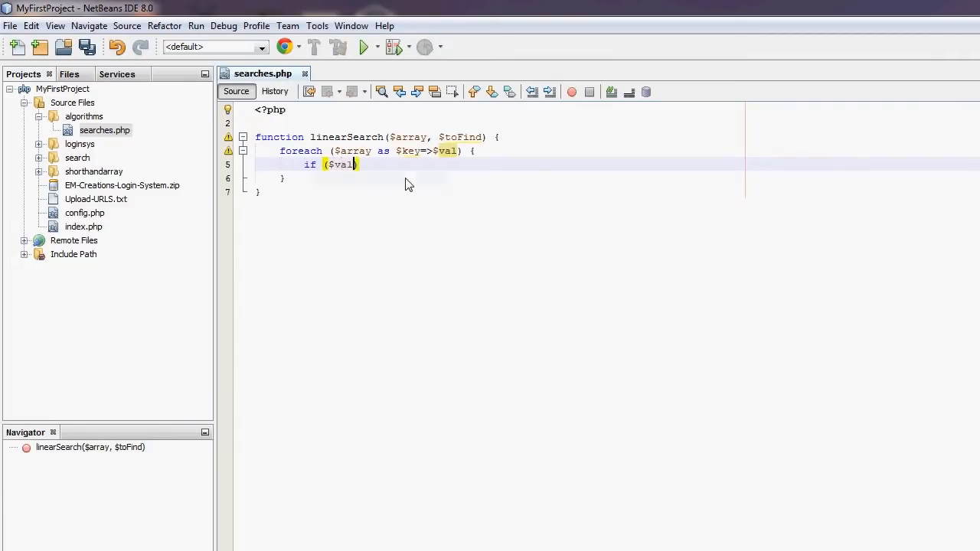
text(== $t)
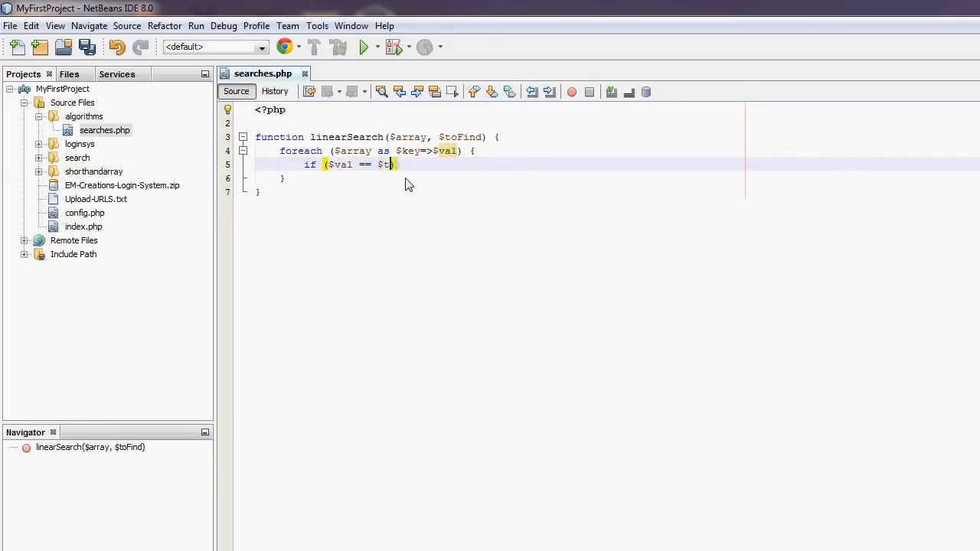
text(oFind))
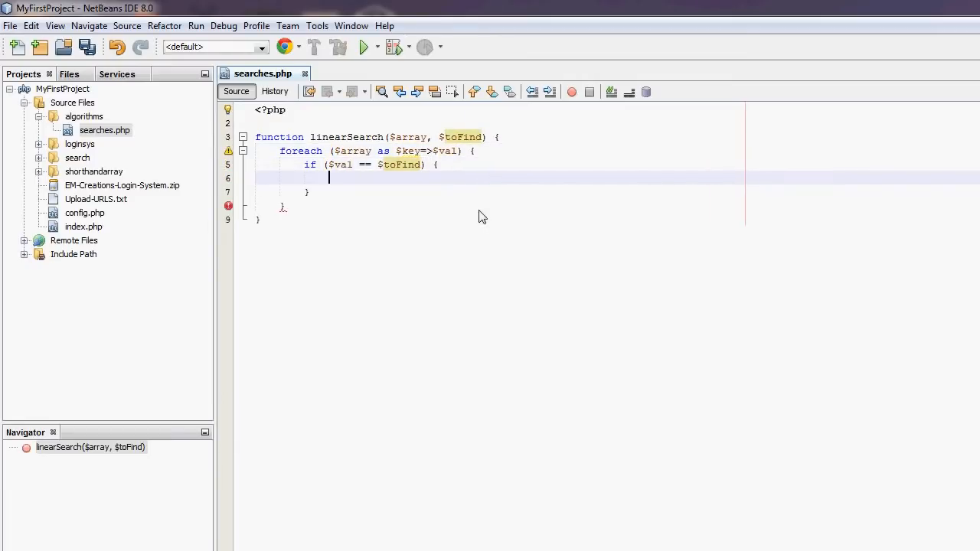
text(return $key;)
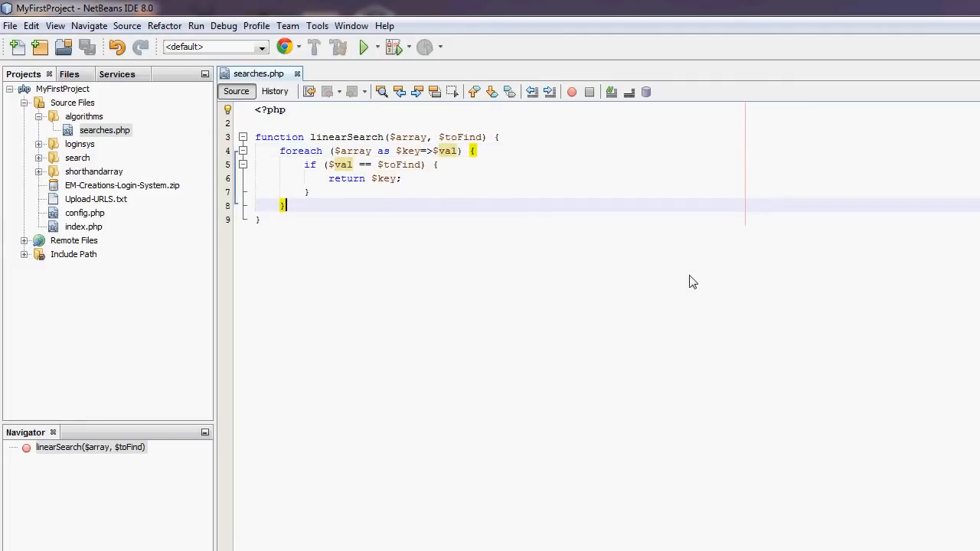
- End linearSearch with return -1; and move the cursor above the function
text(retu)
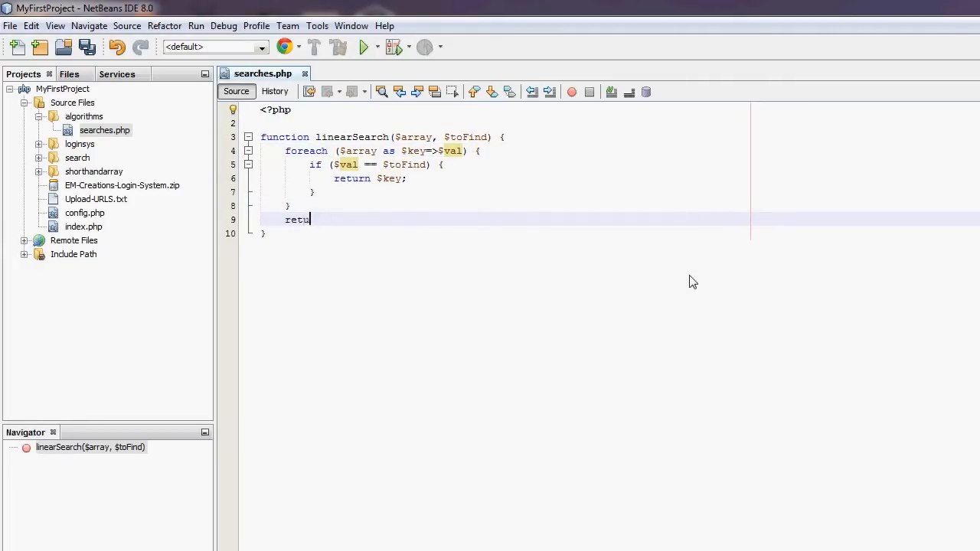
text(rn -1;)
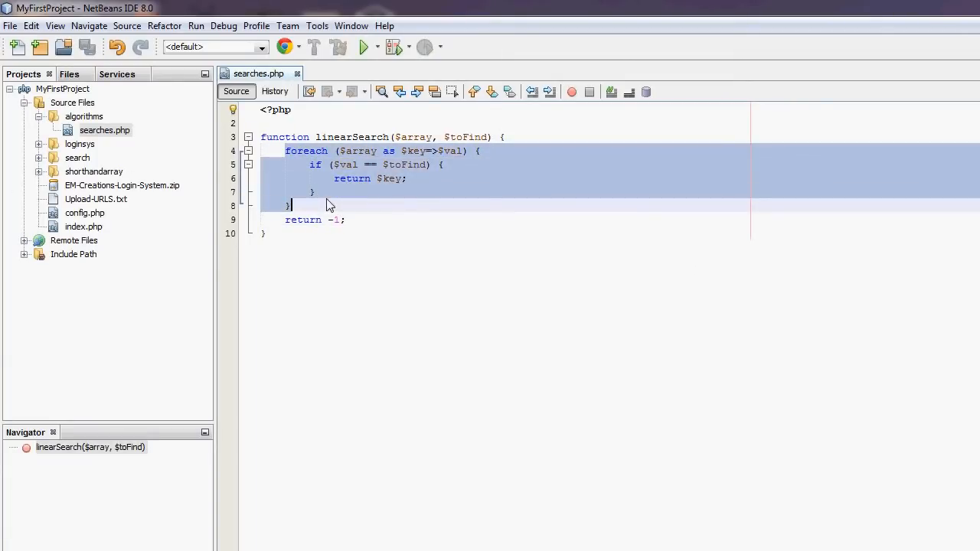
mouse_move(314, 214)
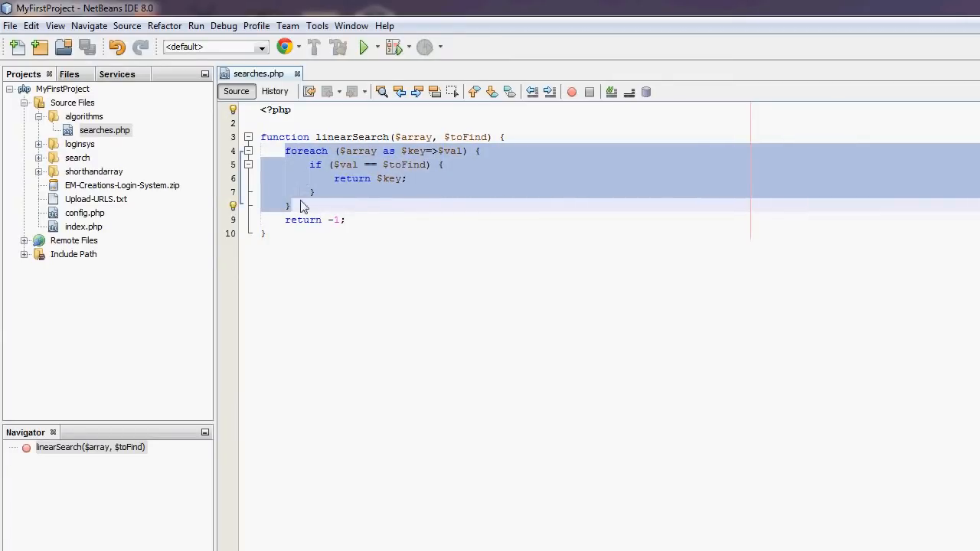
click(302, 220)
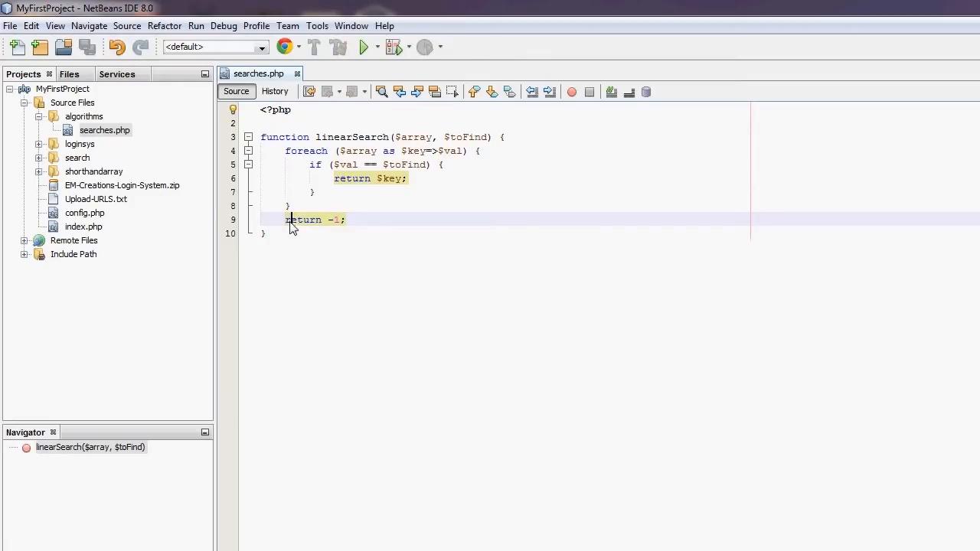
double_click(304, 220)
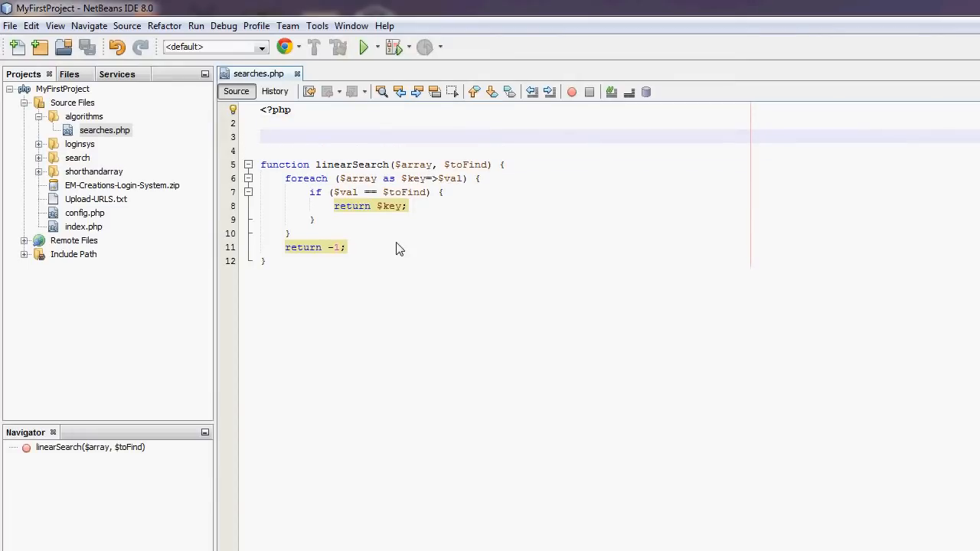
- Declare $myArray = ["orange", "lemon", "pear", "apple", "lime"]; above the function
text($myAr)
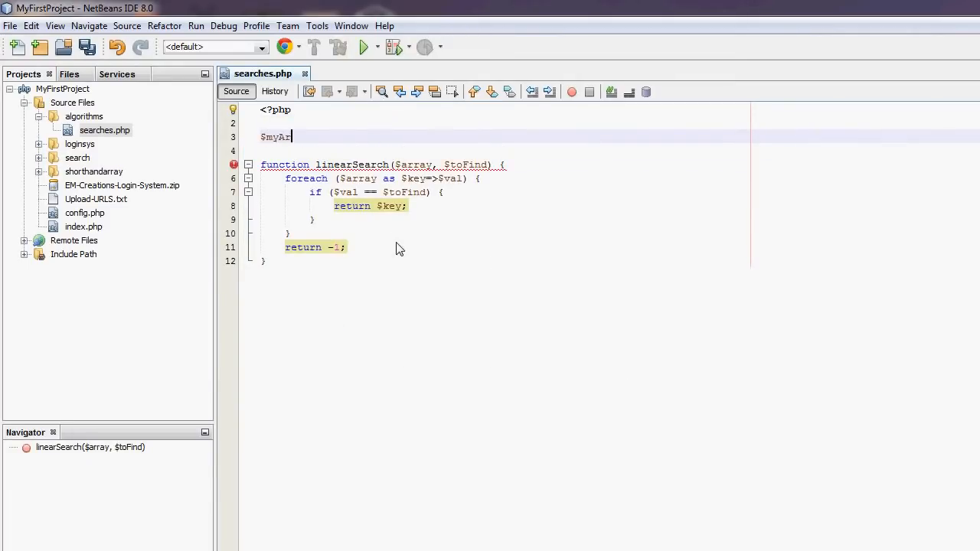
text(ray = [])
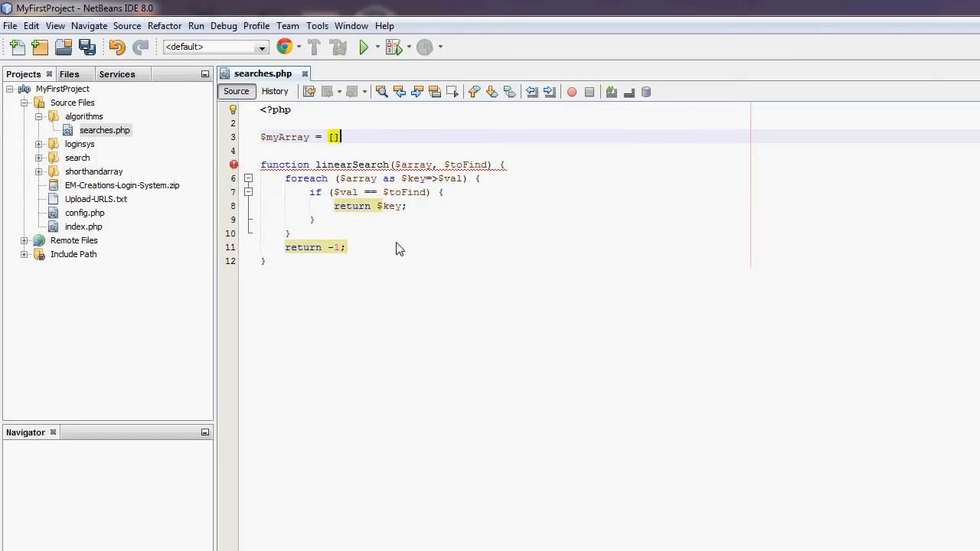
text("orange")
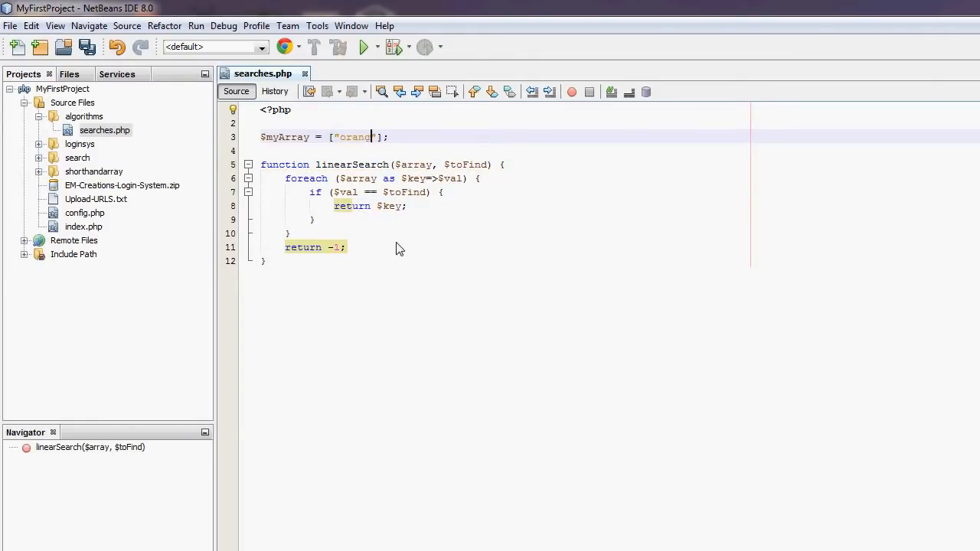
text(, "lemon", "pear)
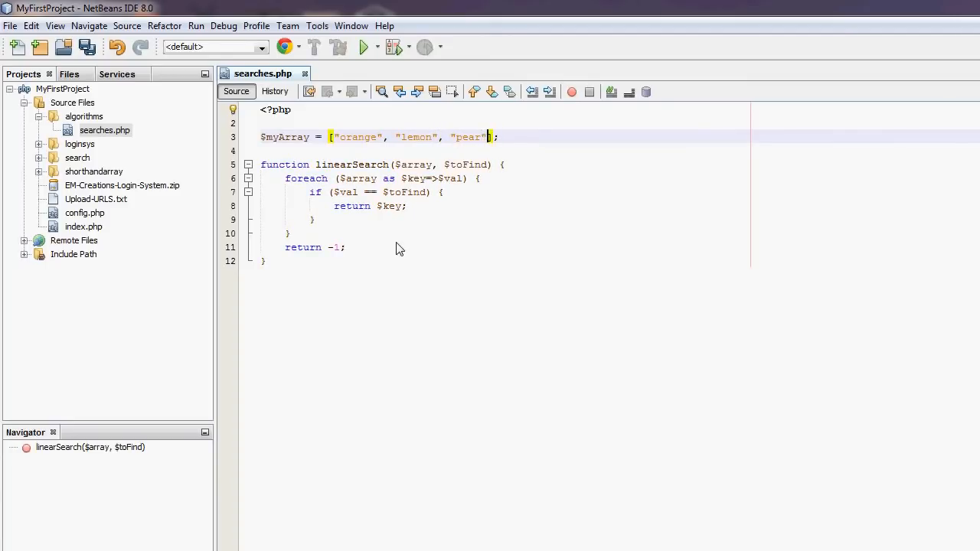
text(, "apple", "")
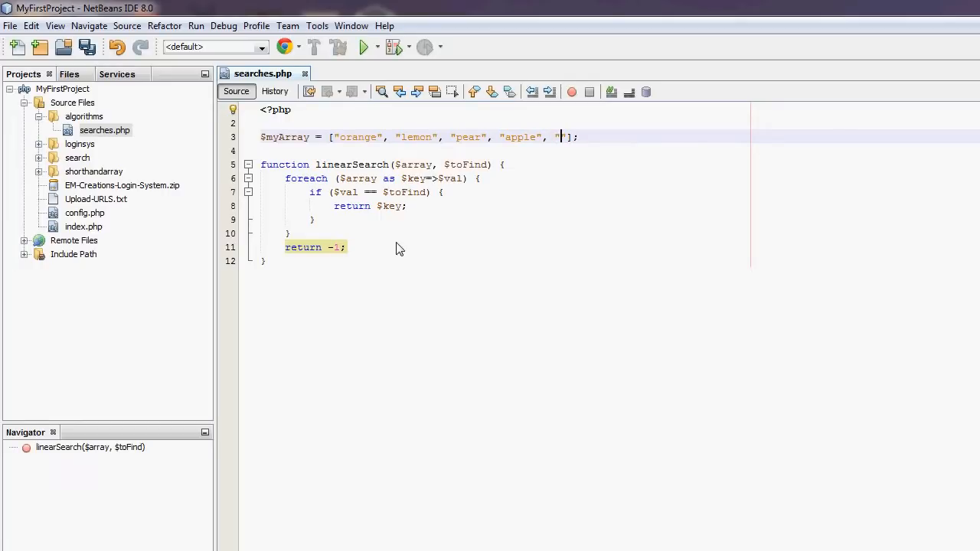
text(lime)
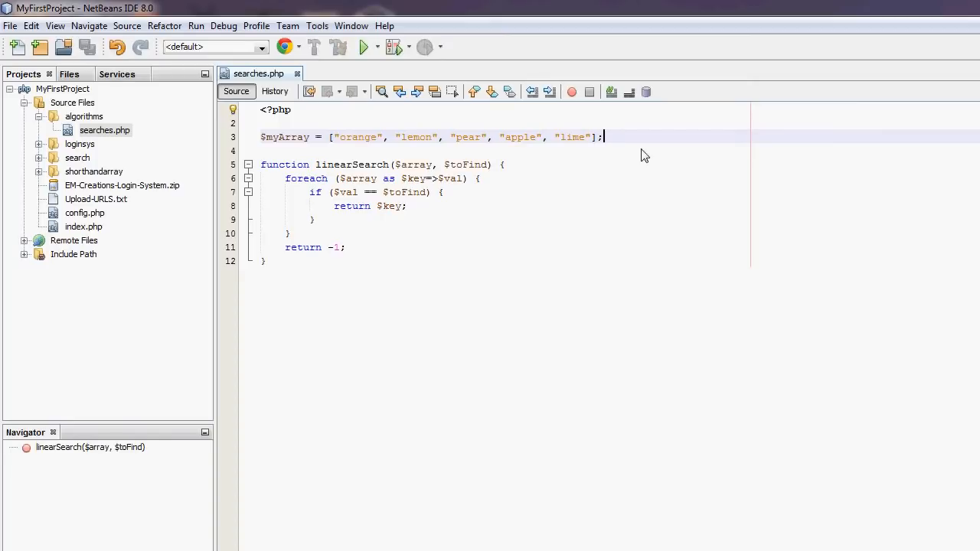
key(enter)
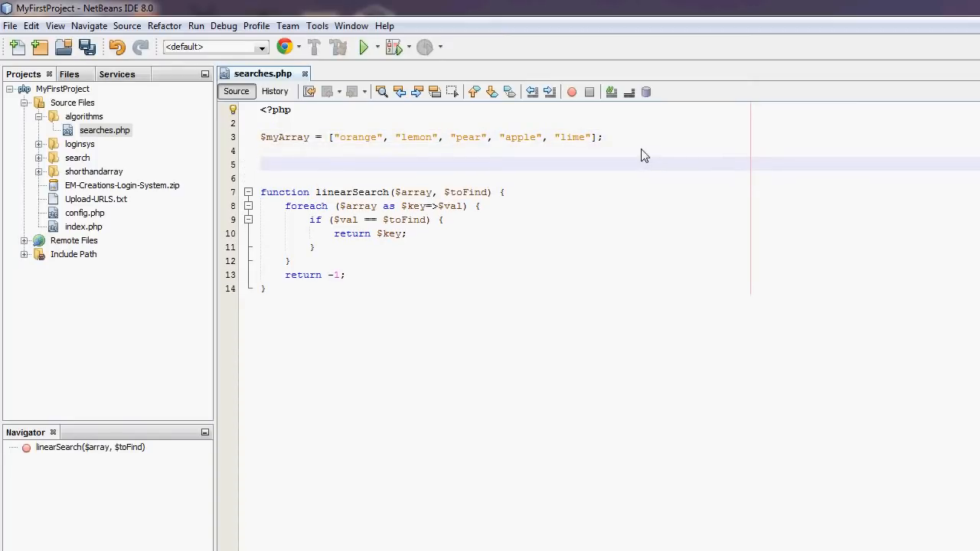
- Add print(linearSearch($myArray, "pear")); beneath the fruit array
text(print();)
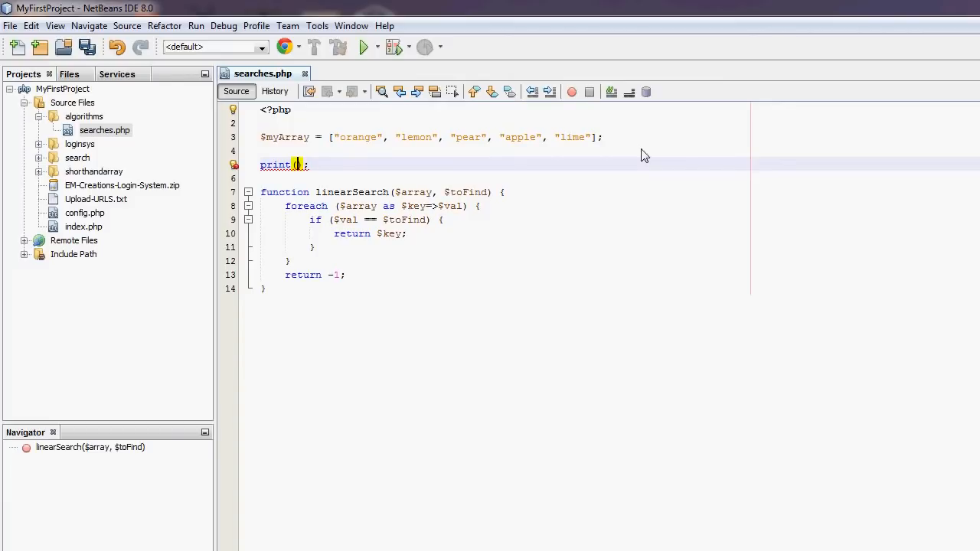
text(linea)
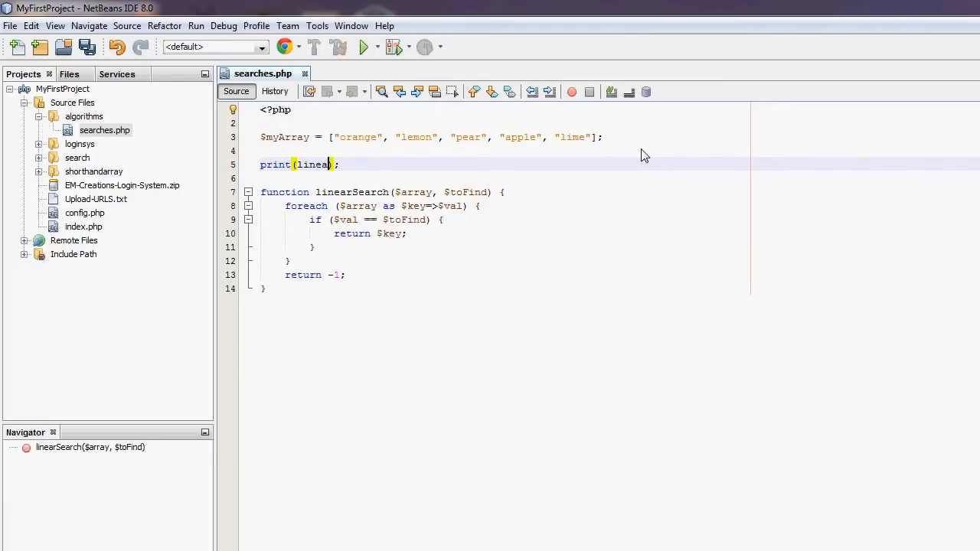
text(rSearch())
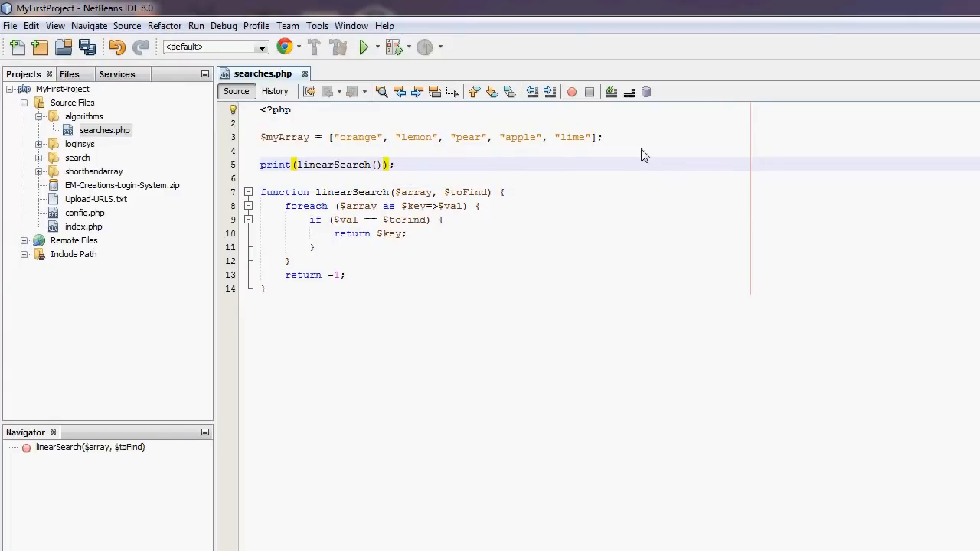
text($myArray)
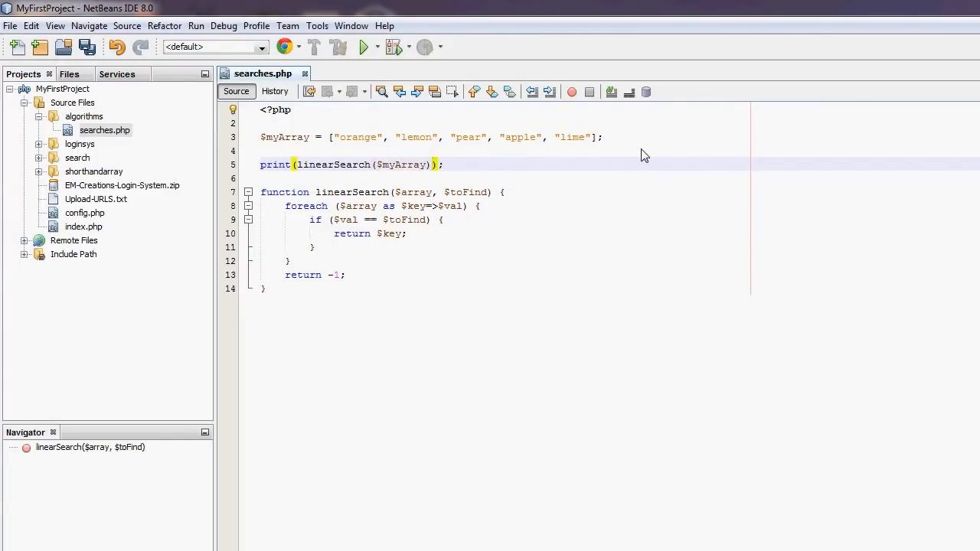
text(, "")
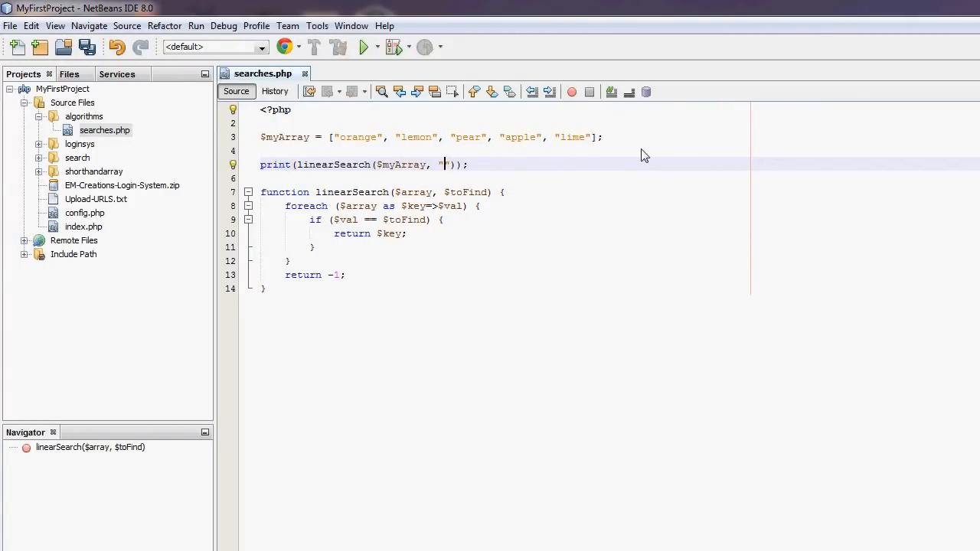
text(pear)
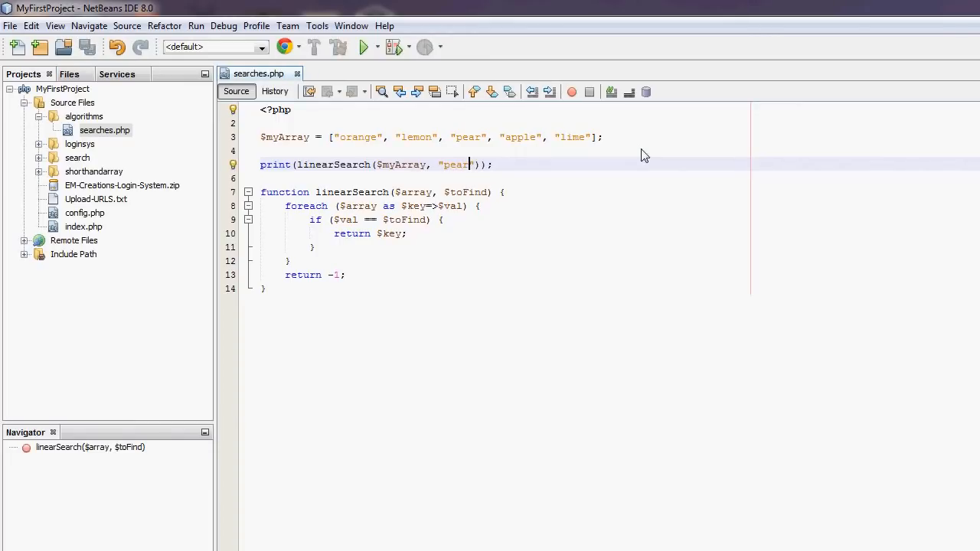
mouse_move(341, 148)
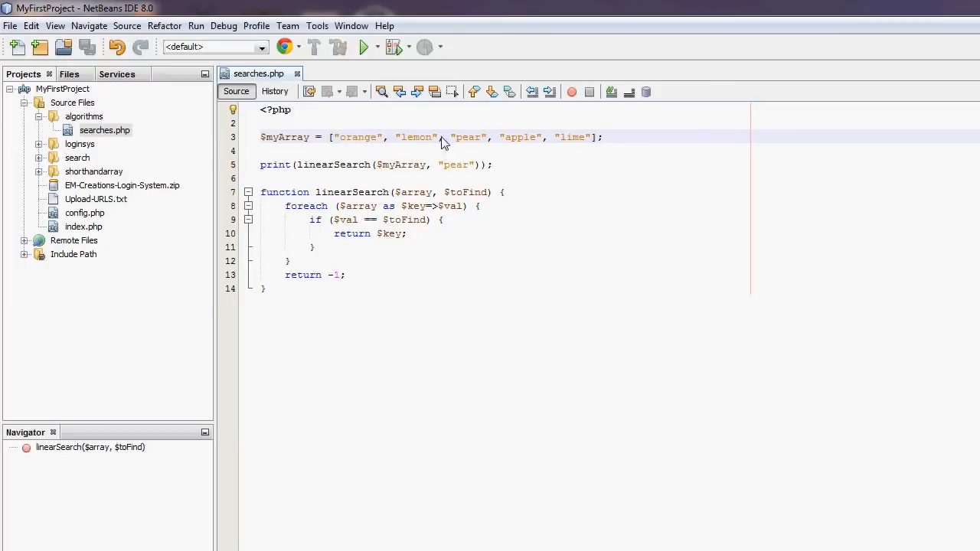
double_click(358, 137)
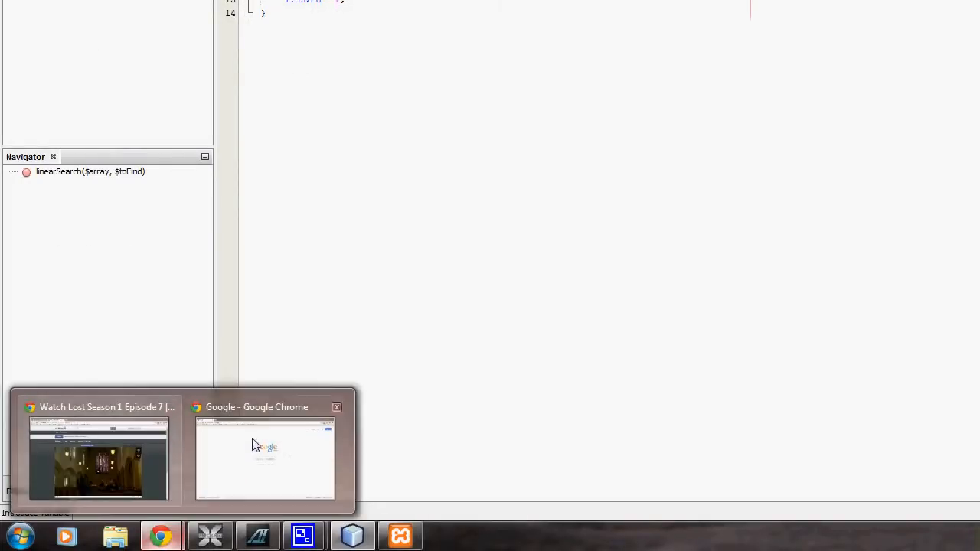
- Run searches.php from localhost/MyFirstProject/algorithms/ in Chrome to test the pear search
click(264, 459)
text(localhost/MyFirstProject/a)
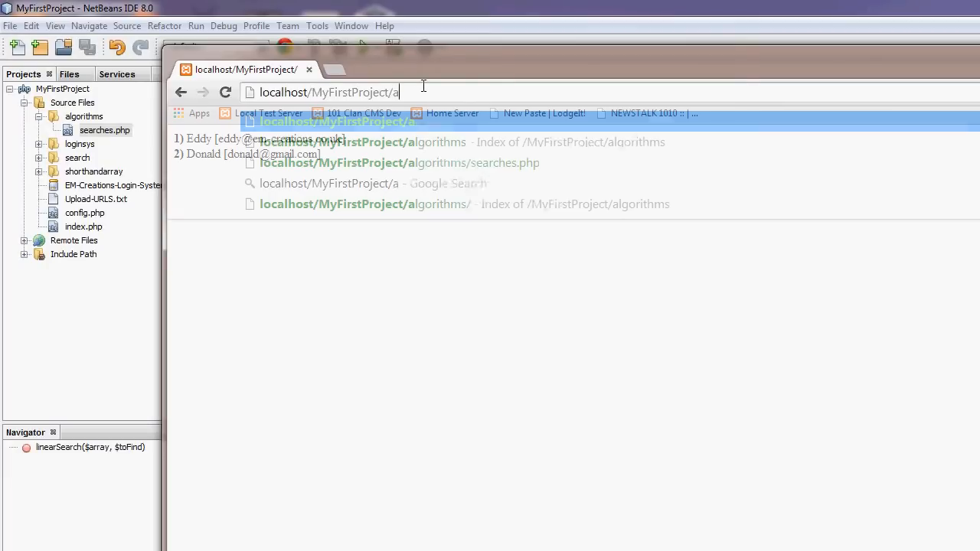
click(333, 121)
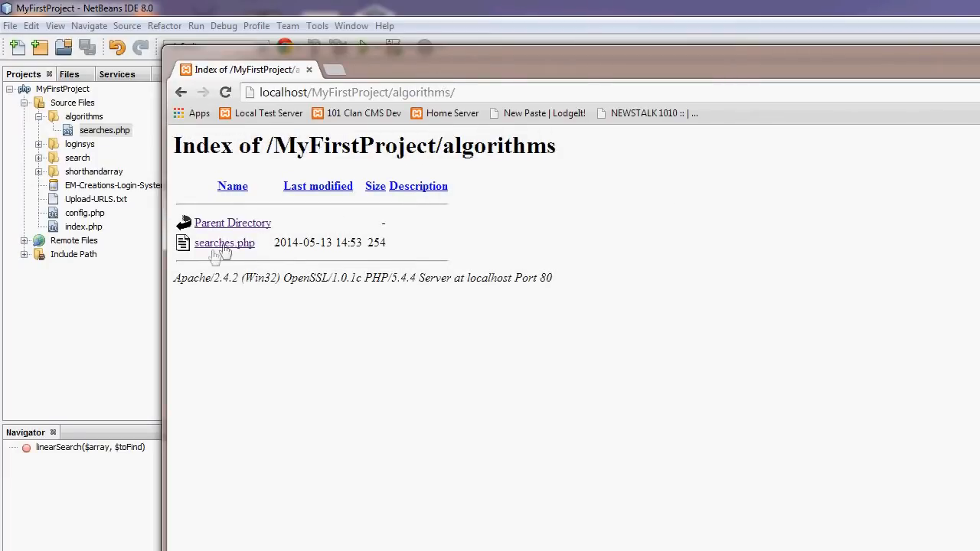
click(224, 243)
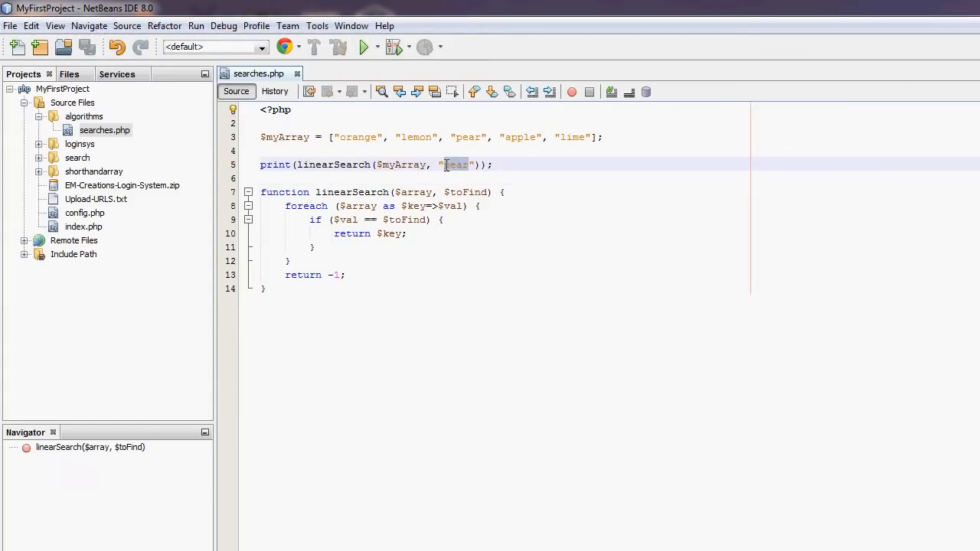
- Replace the searched value "pear" with "lemon", then with "kiwi", which is not in $myArray
text(lemon)
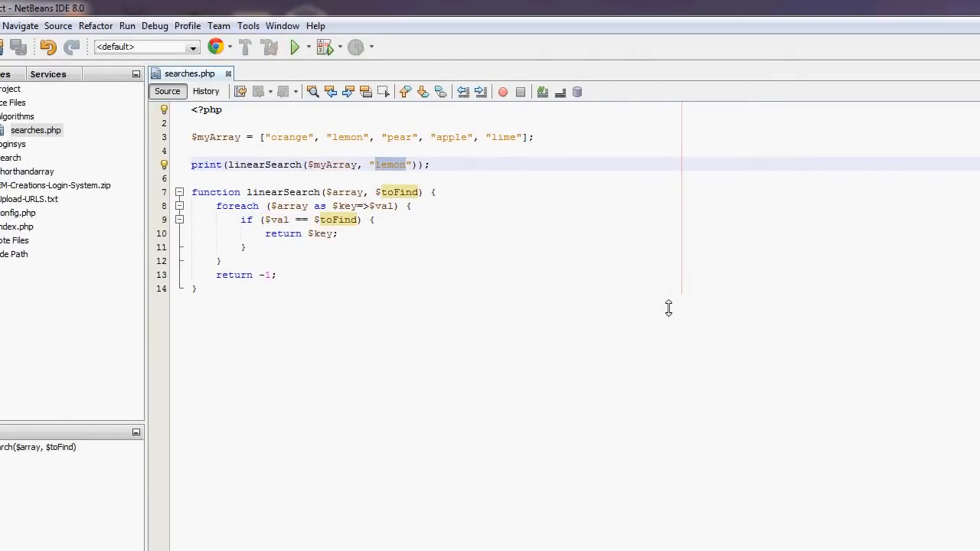
text(kiwi)
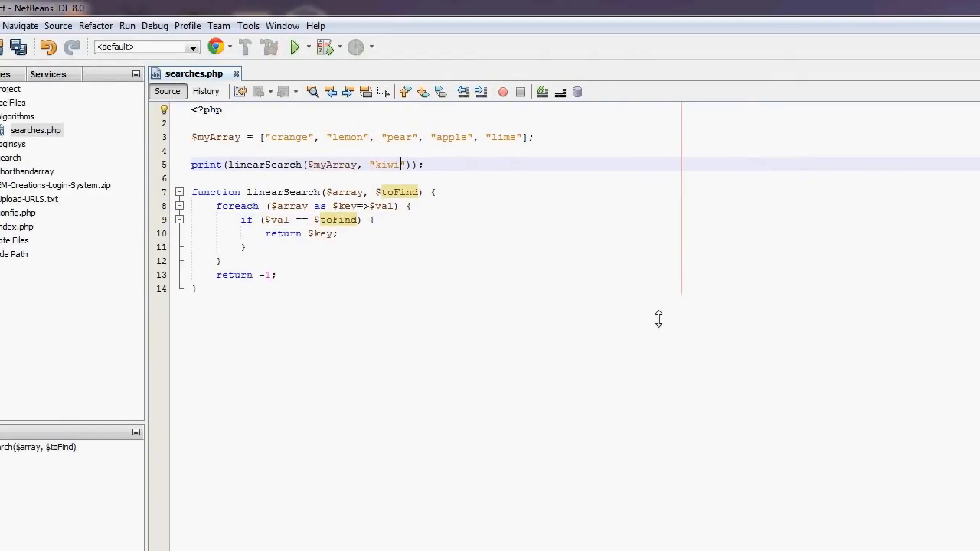
click(160, 536)
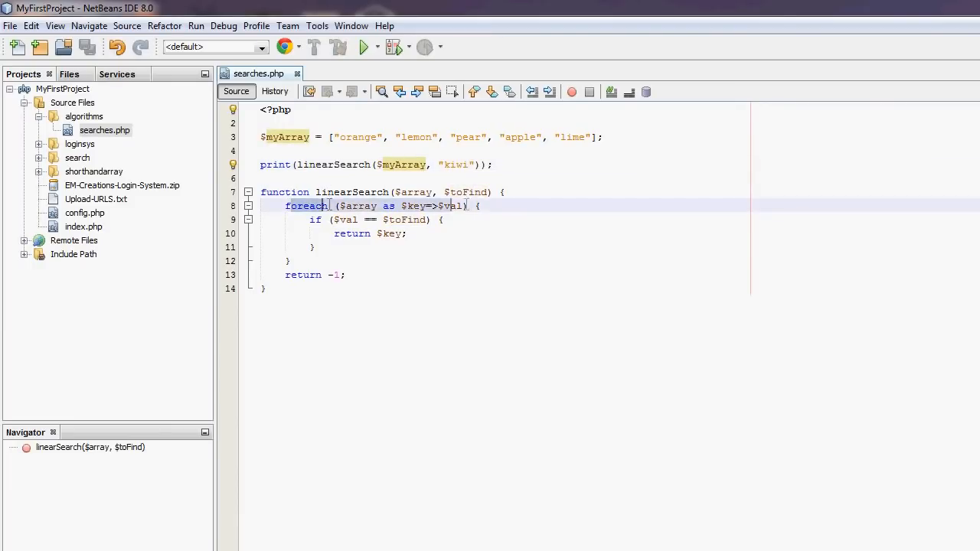
click(325, 275)
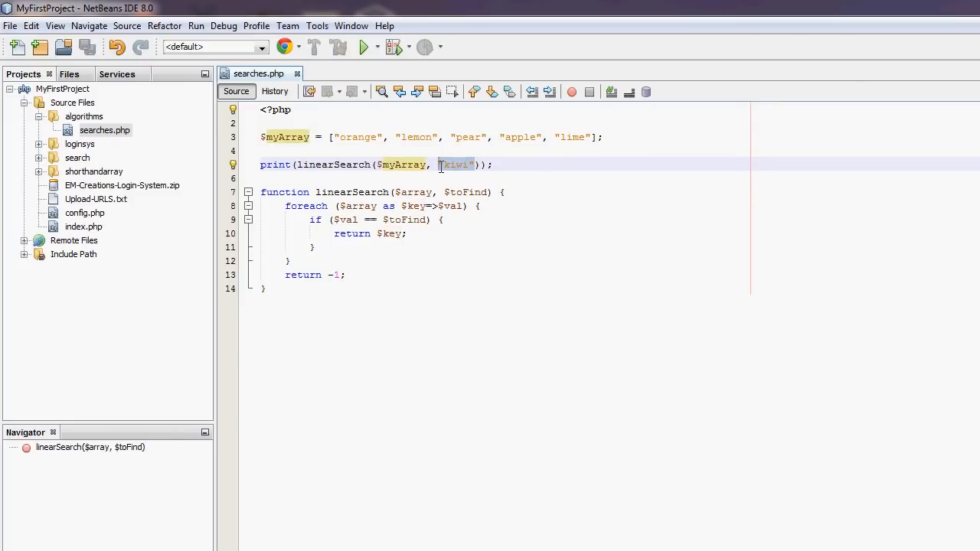
scroll(down, 3)
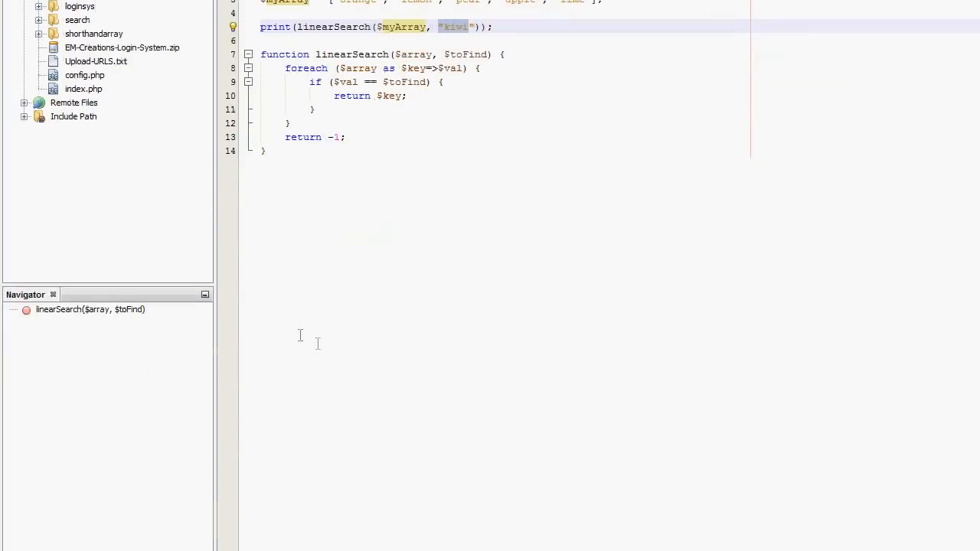